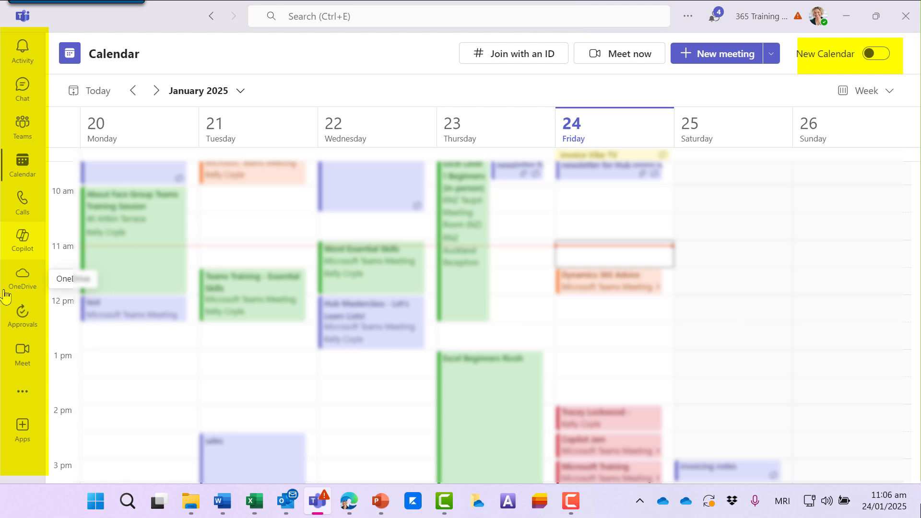
{"action": "mouse_move", "coordinate": [321, 100]}
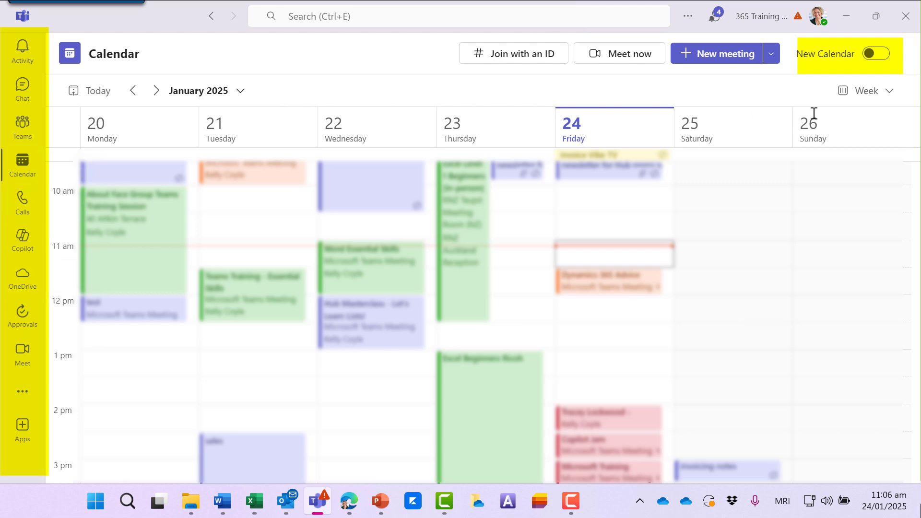
Step: Switch on the New Calendar toggle to show Friday 24 January in day view
{"action": "left_click", "coordinate": [874, 53]}
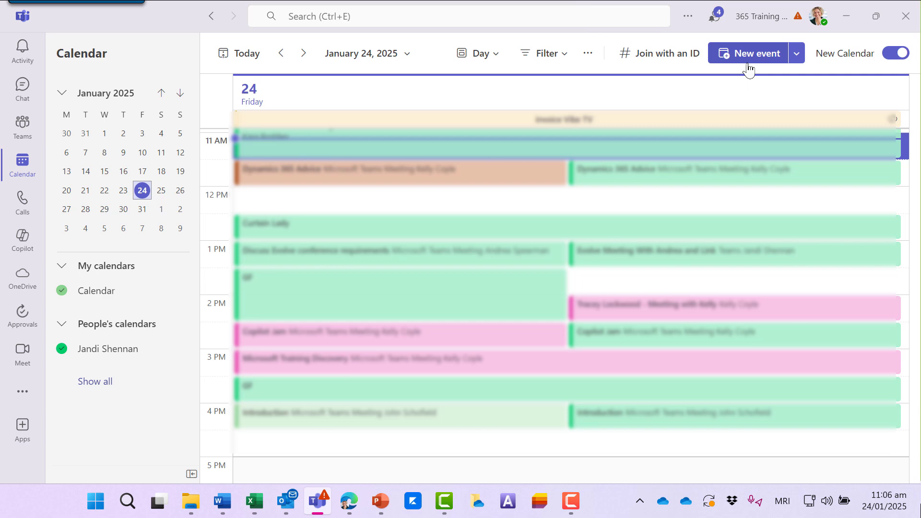
Step: Preview June 2025 in the date picker, then bring up the calendar layout options
{"action": "left_click", "coordinate": [362, 53]}
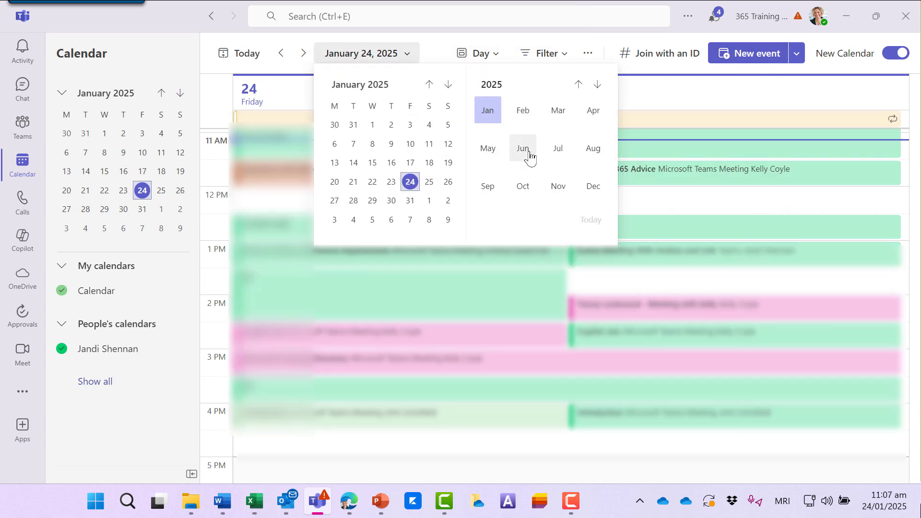
{"action": "left_click", "coordinate": [523, 149]}
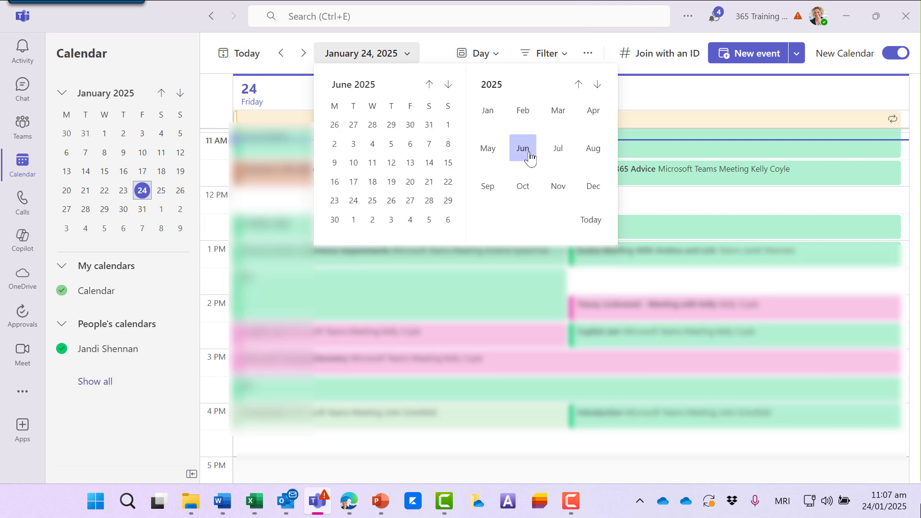
{"action": "left_click", "coordinate": [479, 53]}
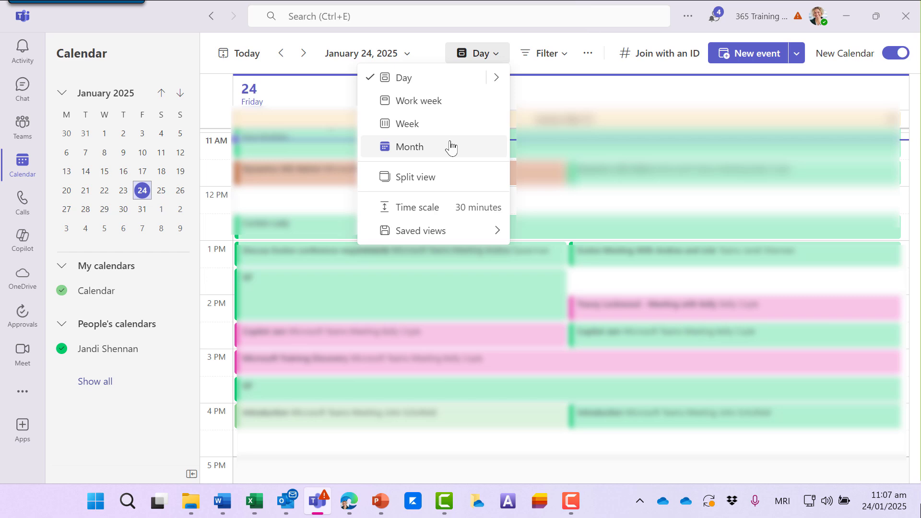
Step: Switch the calendar to month view for January 2025 and check the Filter menu
{"action": "left_click", "coordinate": [409, 147]}
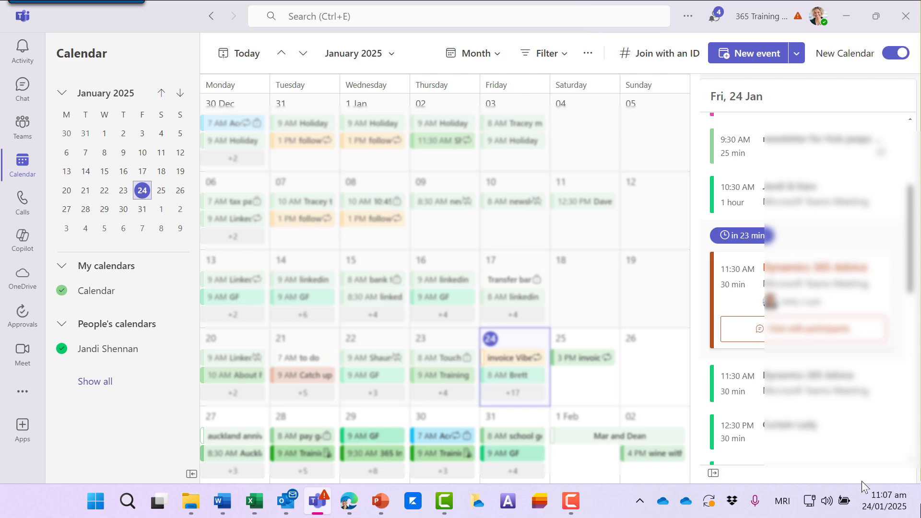
{"action": "left_click", "coordinate": [544, 53]}
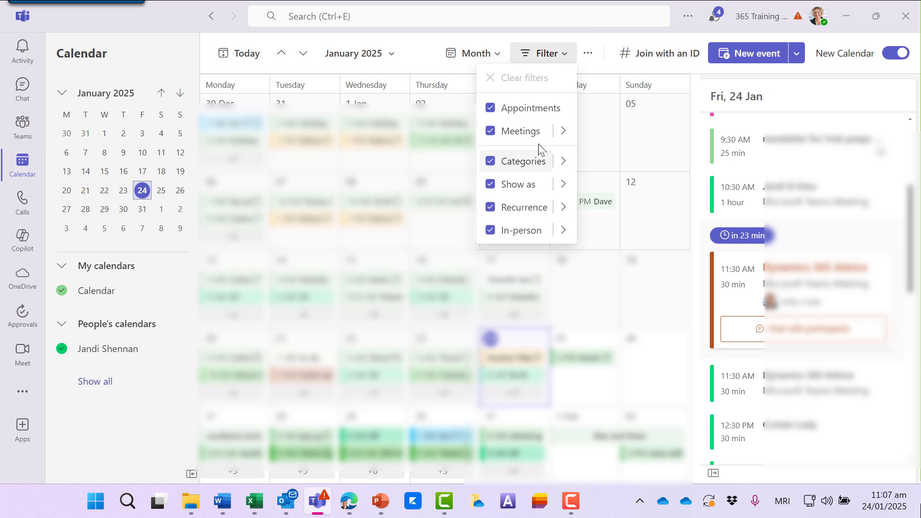
{"action": "left_click", "coordinate": [563, 131]}
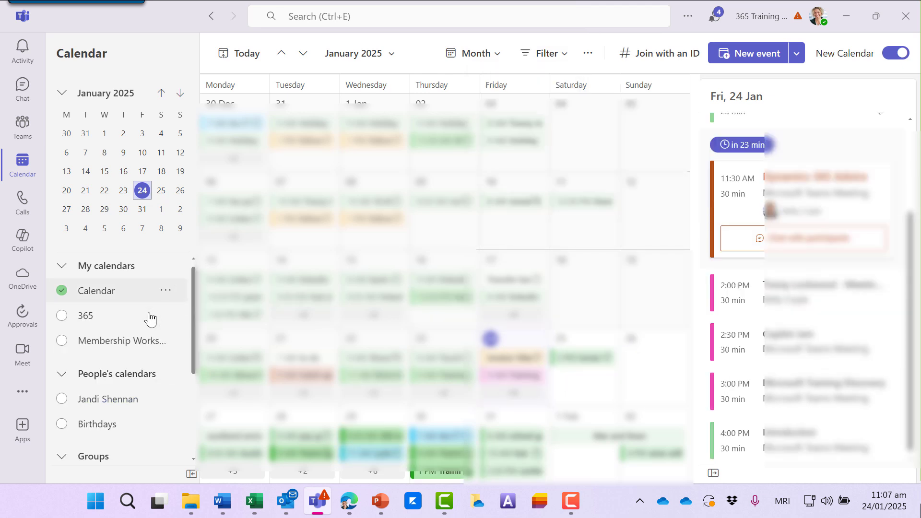
{"action": "mouse_move", "coordinate": [144, 399]}
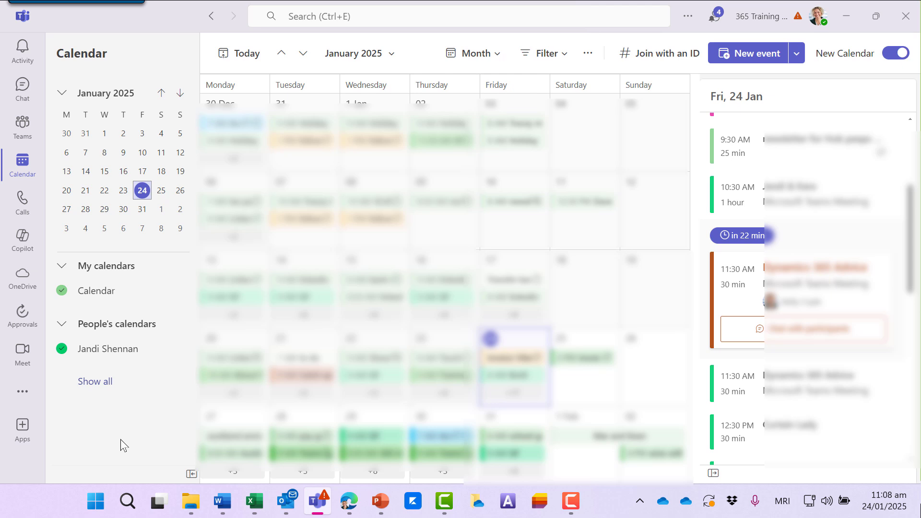
{"action": "mouse_move", "coordinate": [126, 432]}
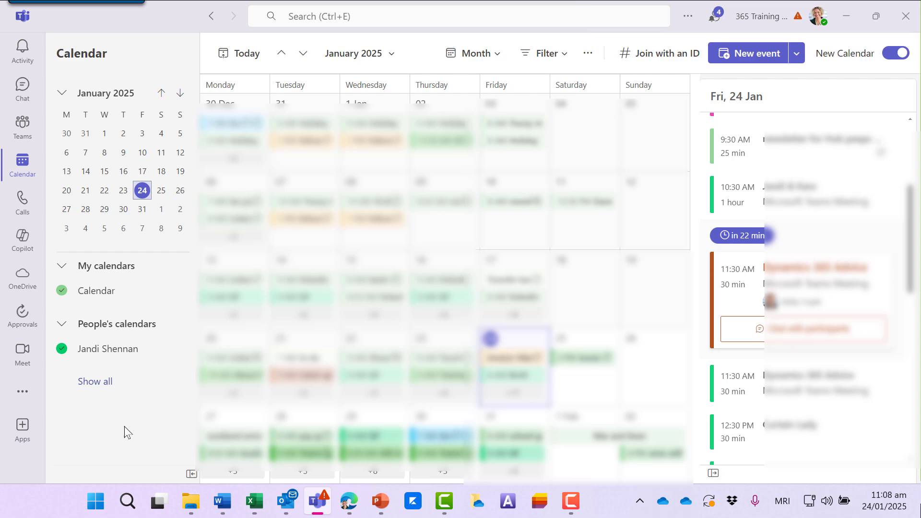